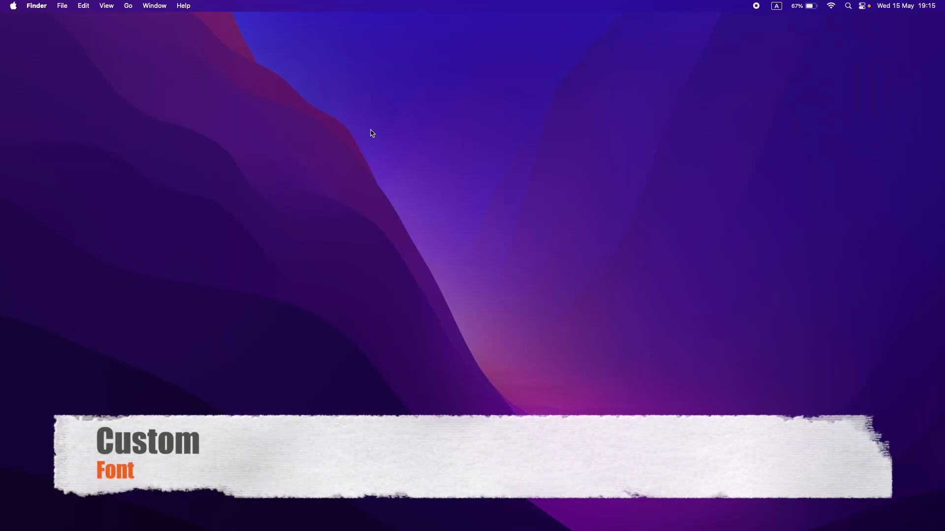
Step: Launch Safari from Spotlight by searching 'safari'
{"action": "type", "text": "wor"}
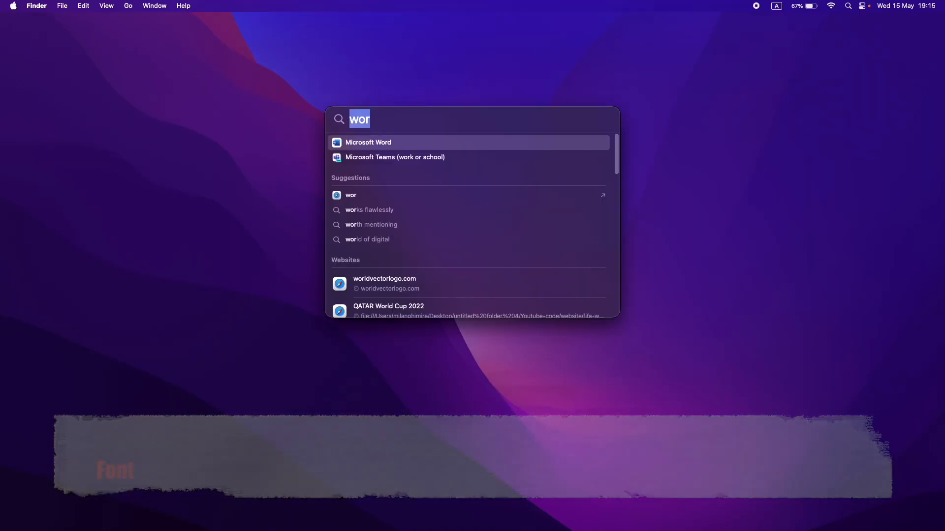
{"action": "type", "text": "safari"}
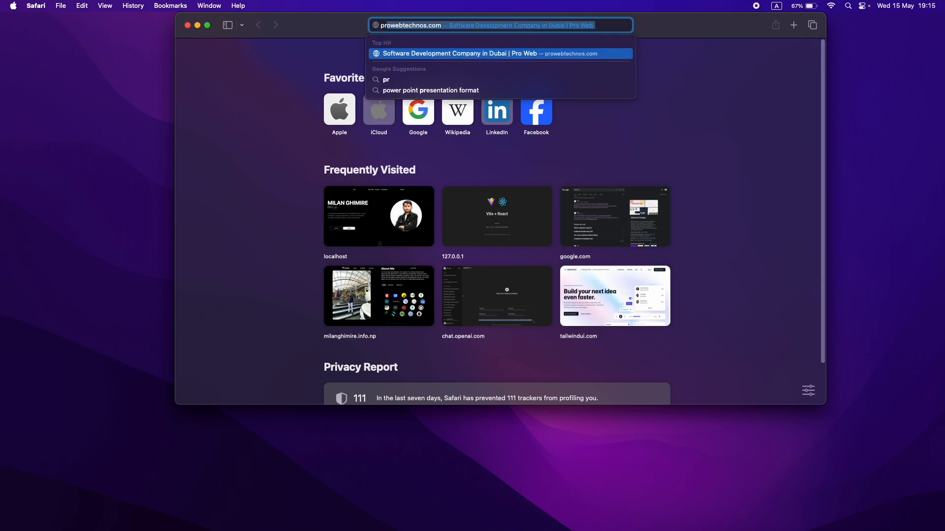
Step: Search Google for 'preeti font' and go to the Preeti Normal page on Nepali Fonts
{"action": "type", "text": "preeti"}
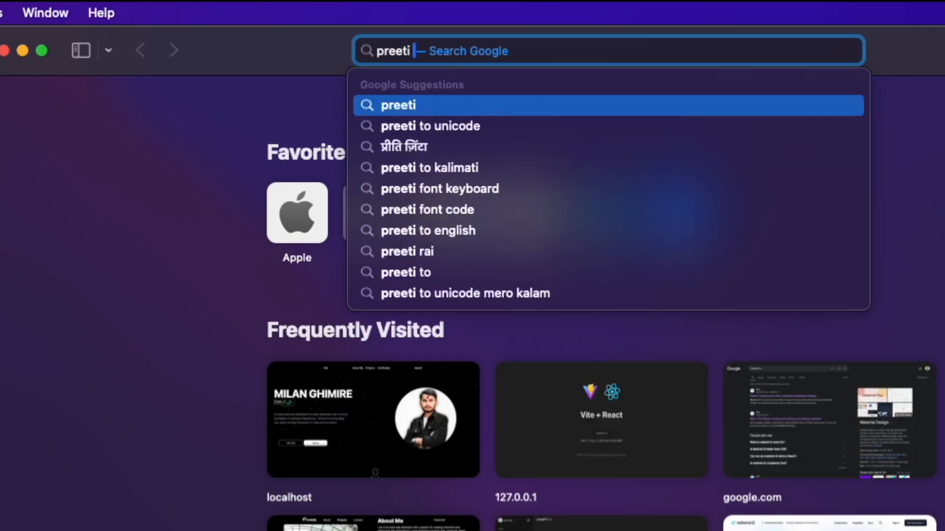
{"action": "type", "text": "font"}
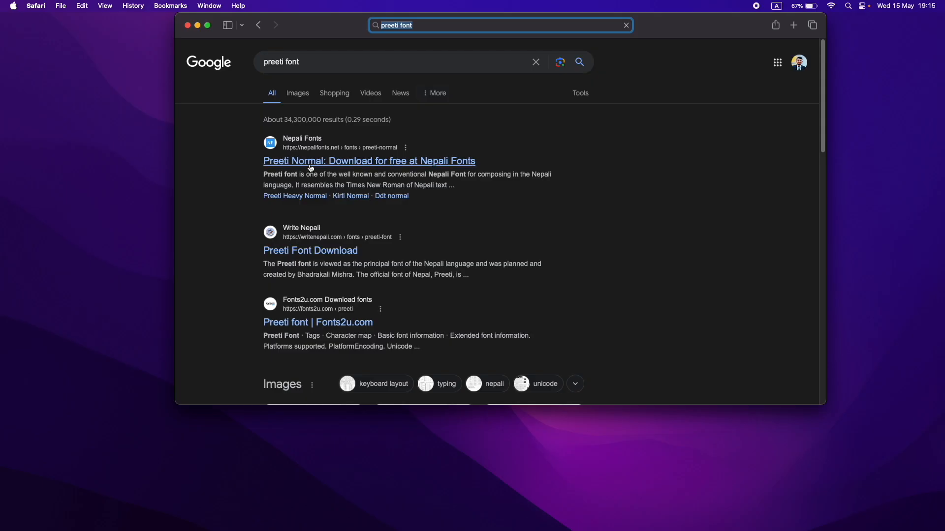
{"action": "left_click", "coordinate": [369, 161]}
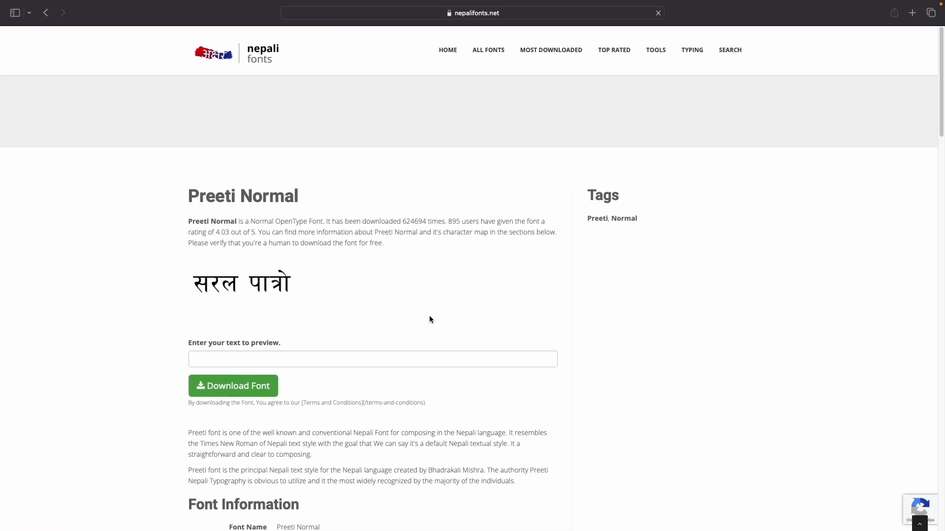
Step: Download the Preeti Normal font file, allowing the site to save downloads to the Mac
{"action": "scroll", "scroll_direction": "down", "scroll_amount": 3}
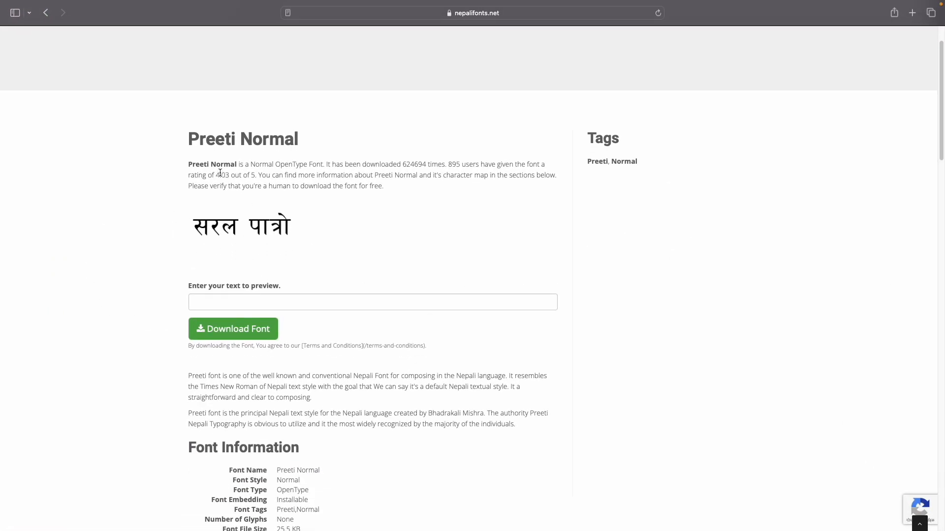
{"action": "mouse_move", "coordinate": [239, 328]}
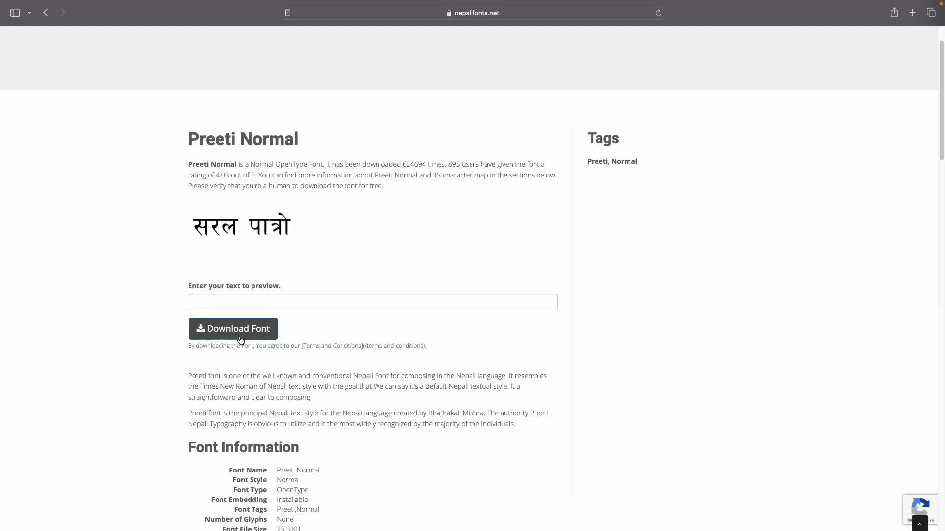
{"action": "left_click", "coordinate": [233, 329]}
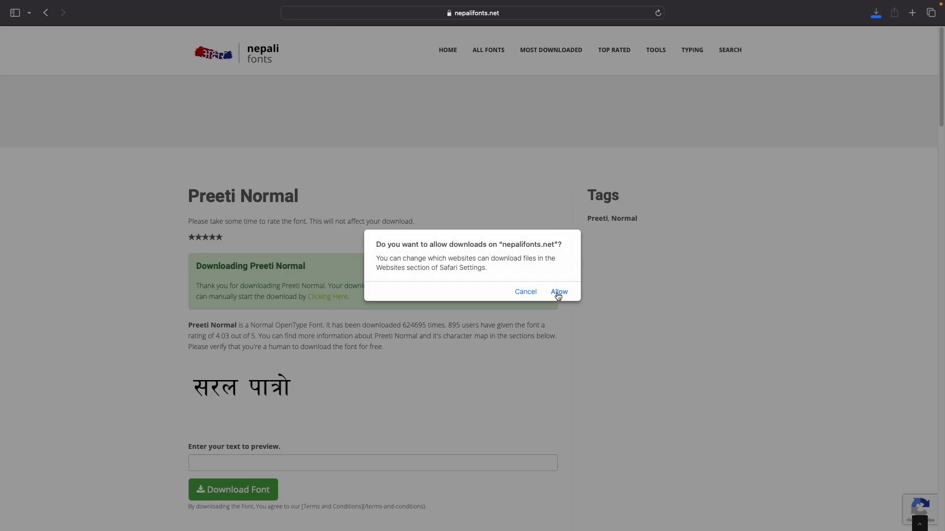
{"action": "left_click", "coordinate": [558, 291]}
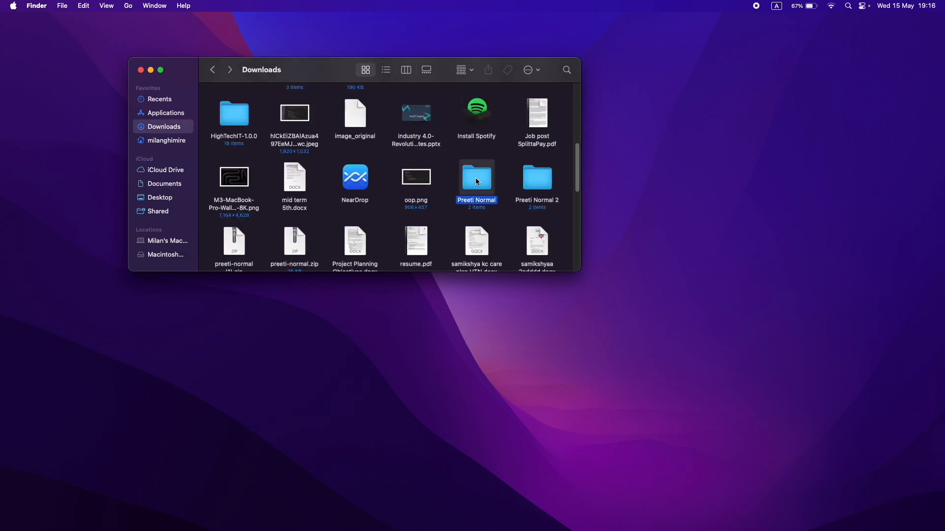
Step: Install Preeti Normal.otf from the Downloads folder through Font Book
{"action": "double_click", "coordinate": [477, 178]}
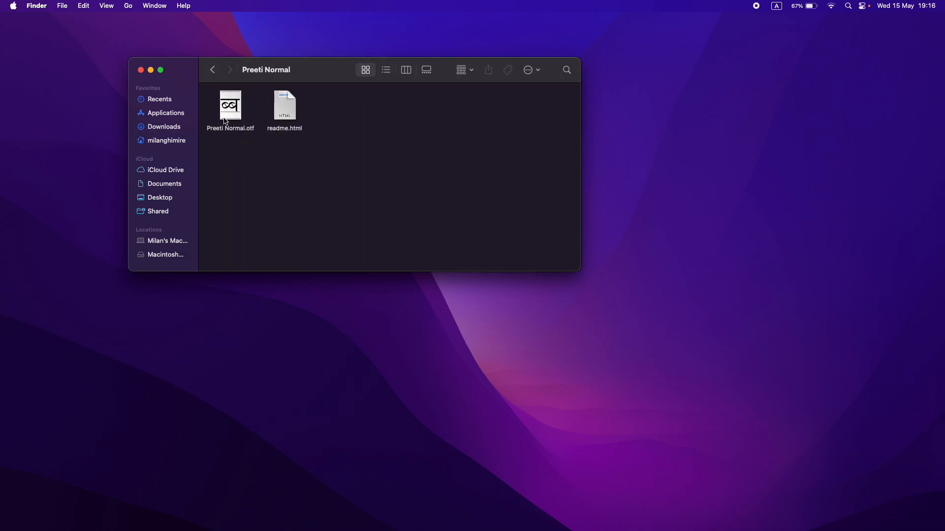
{"action": "left_click", "coordinate": [230, 107]}
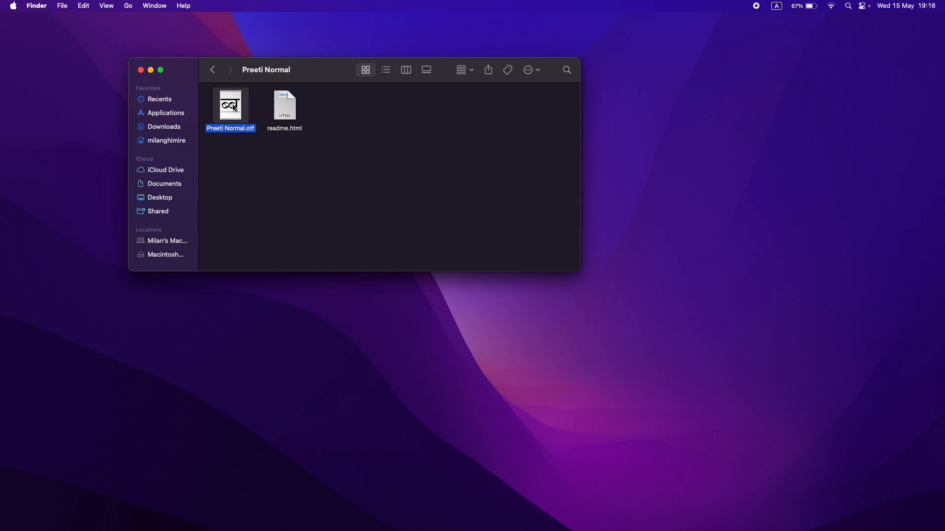
{"action": "double_click", "coordinate": [231, 105]}
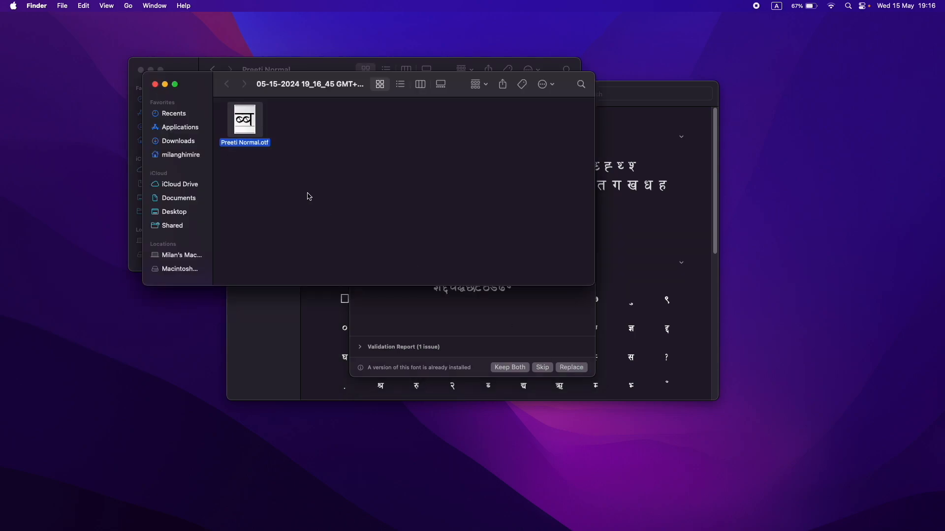
{"action": "left_click", "coordinate": [541, 367]}
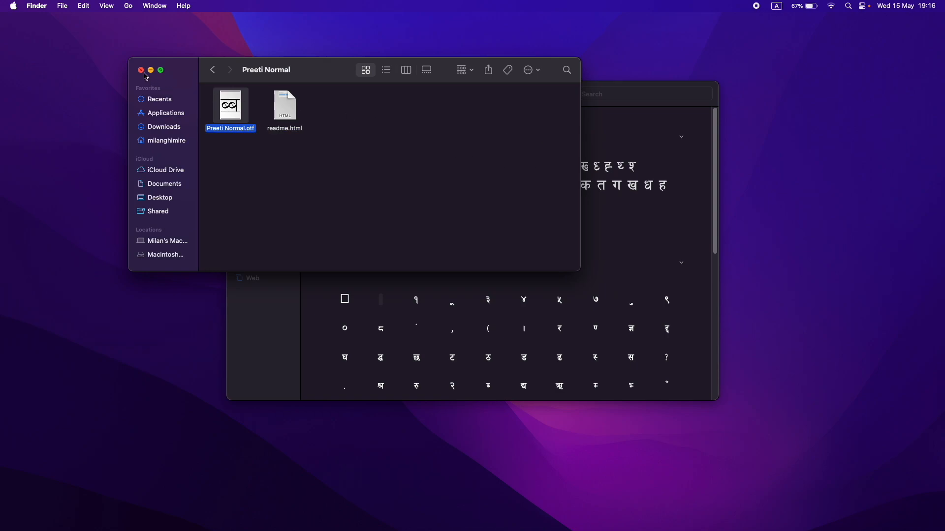
Step: Close the Finder window and launch Microsoft Word from Spotlight
{"action": "left_click", "coordinate": [141, 70]}
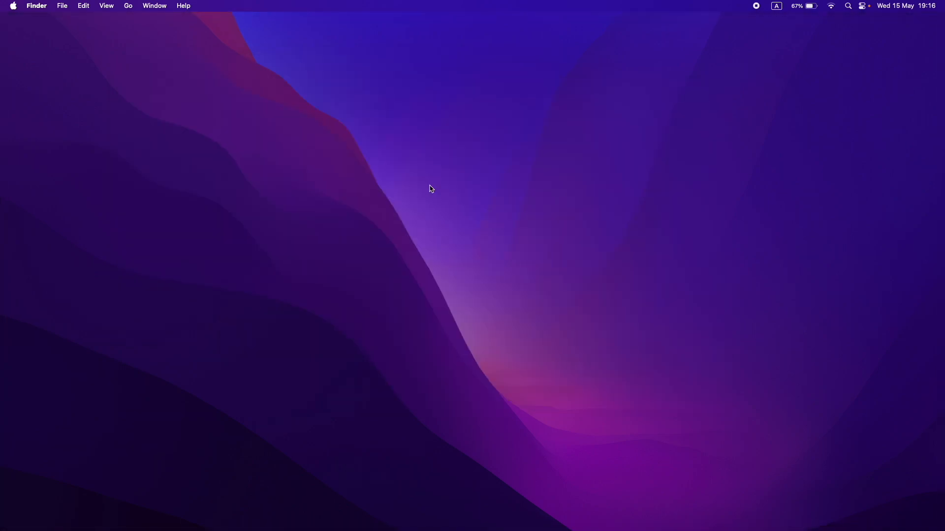
{"action": "type", "text": "wor"}
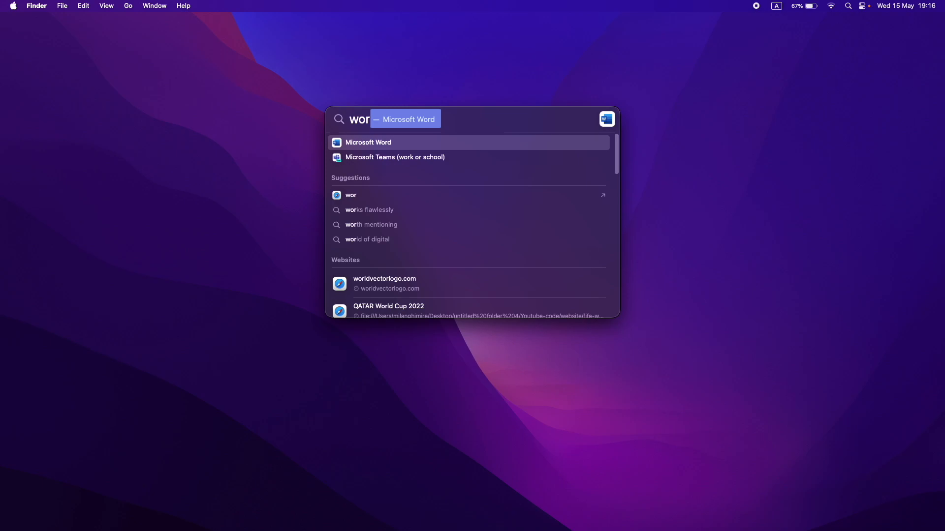
{"action": "left_click", "coordinate": [368, 142]}
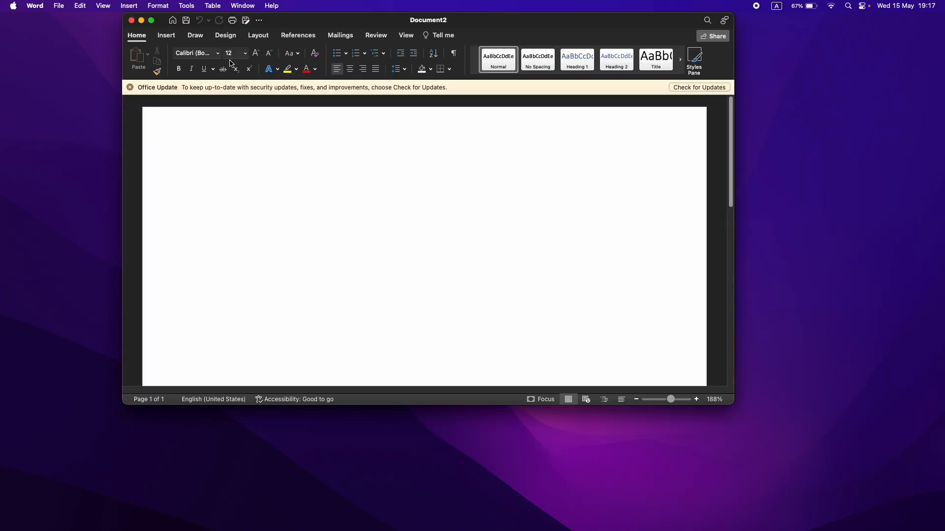
Step: Set the document font to Preeti and write the Nepali word 'बकम' in the body
{"action": "type", "text": "Preeti"}
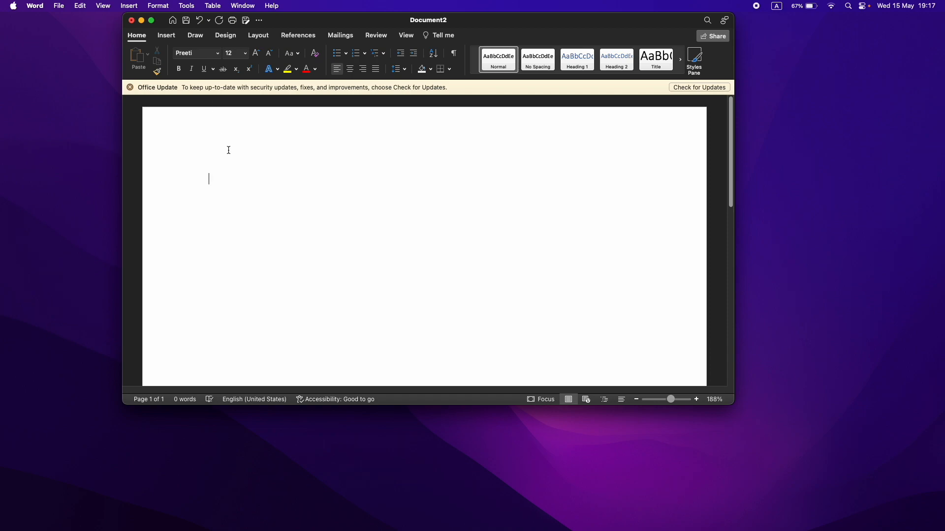
{"action": "type", "text": "बकम"}
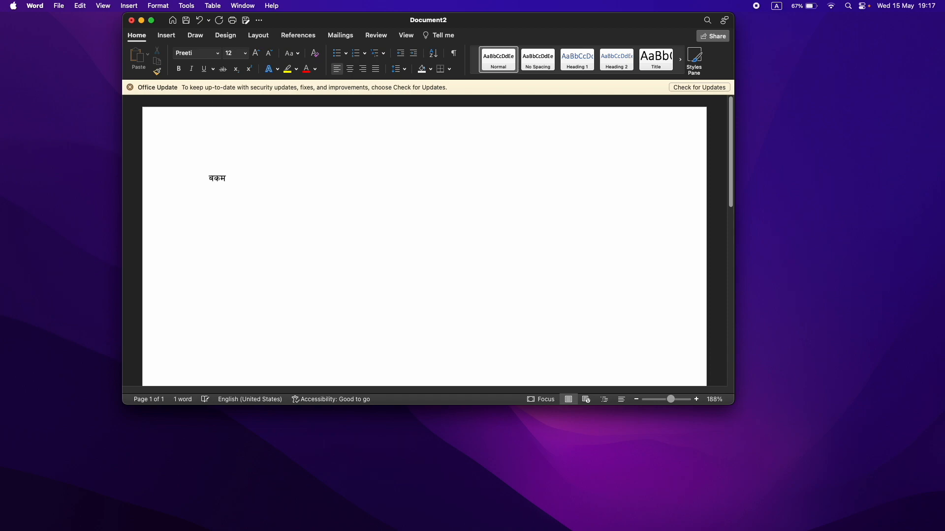
{"action": "double_click", "coordinate": [211, 146]}
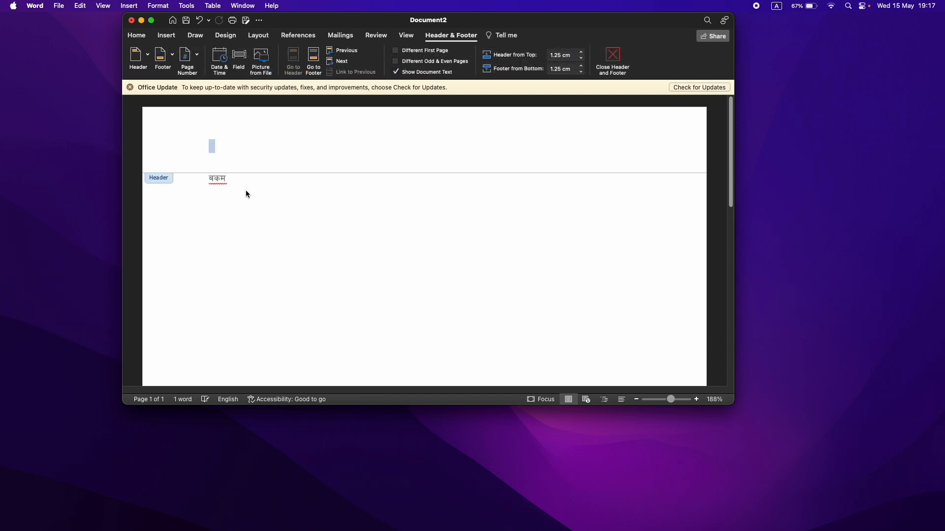
{"action": "double_click", "coordinate": [296, 173]}
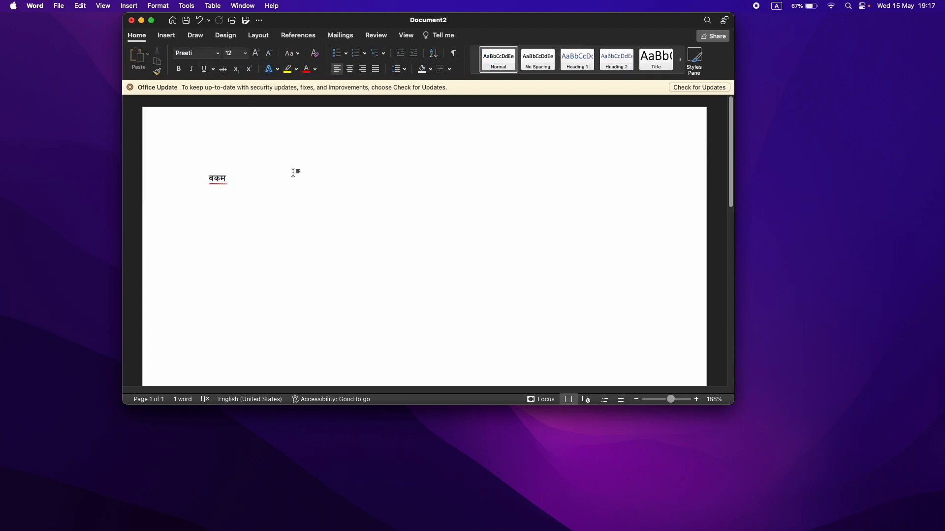
{"action": "left_click", "coordinate": [13, 6]}
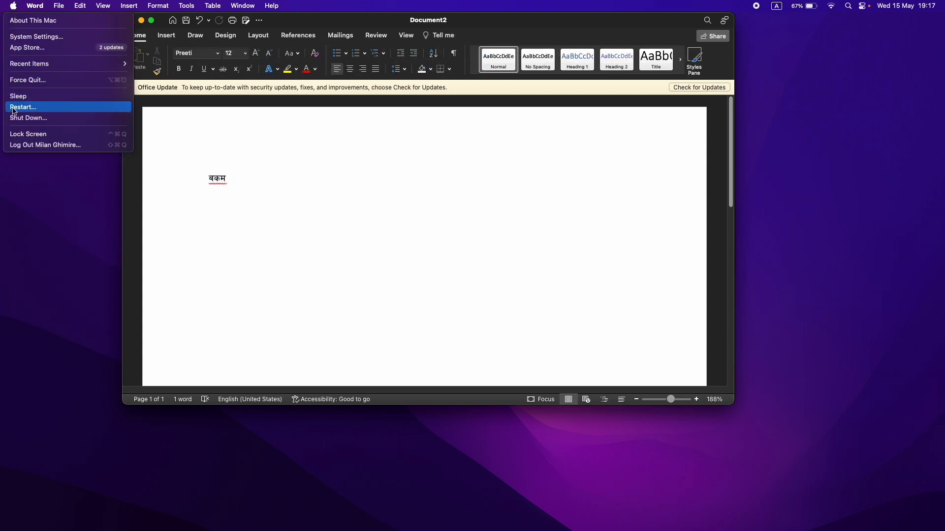
{"action": "mouse_move", "coordinate": [101, 108]}
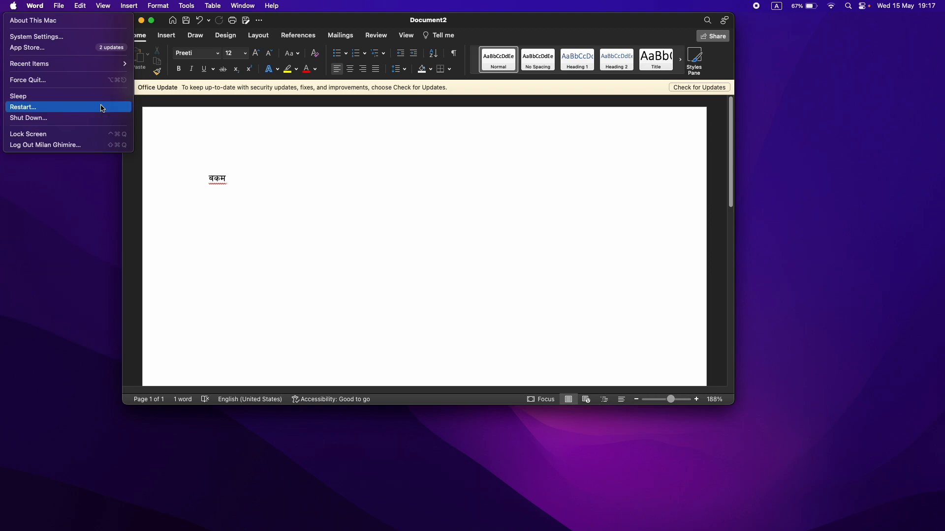
{"action": "left_click", "coordinate": [24, 106]}
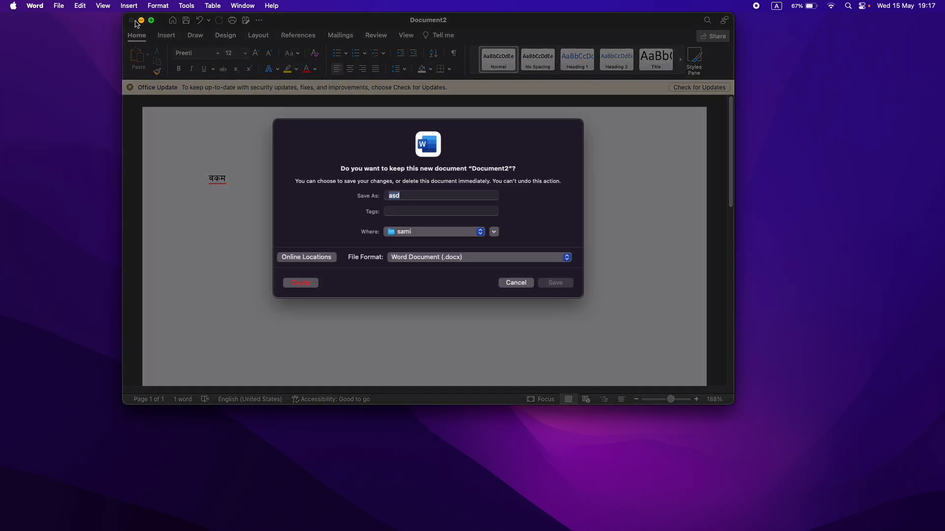
{"action": "left_click", "coordinate": [515, 282]}
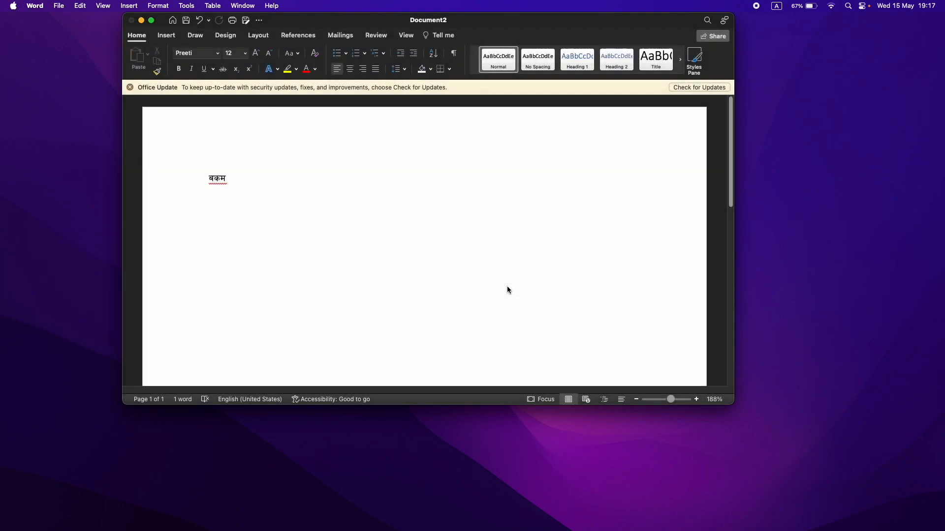